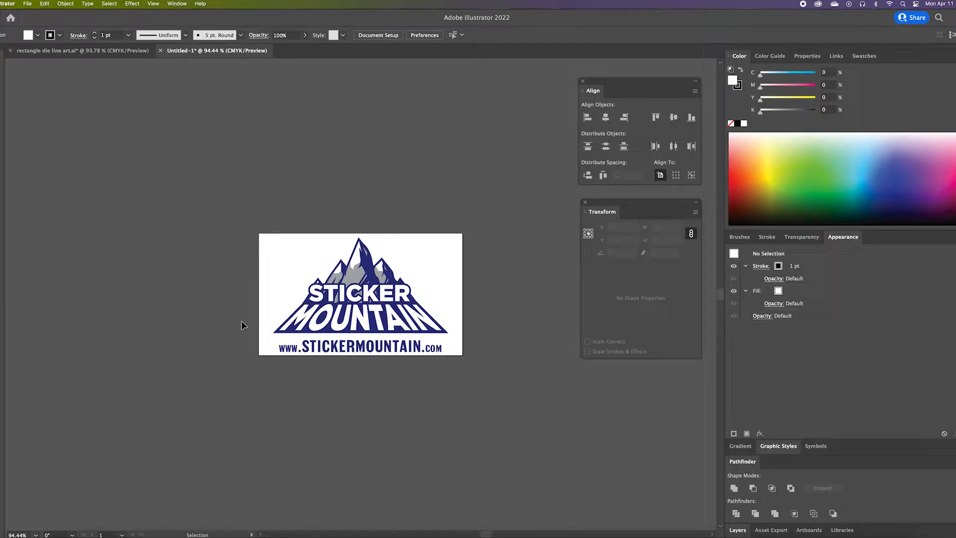
mouse_move(214, 313)
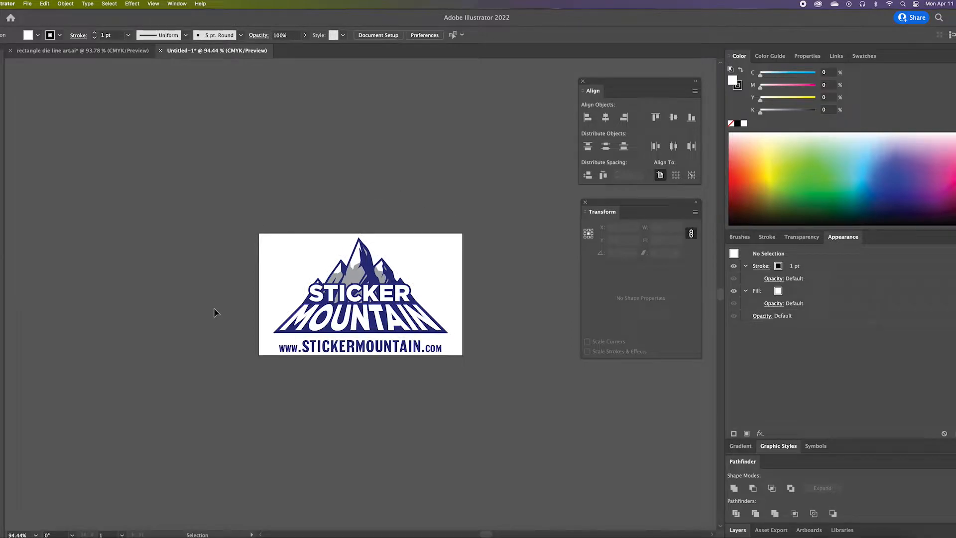
mouse_move(217, 311)
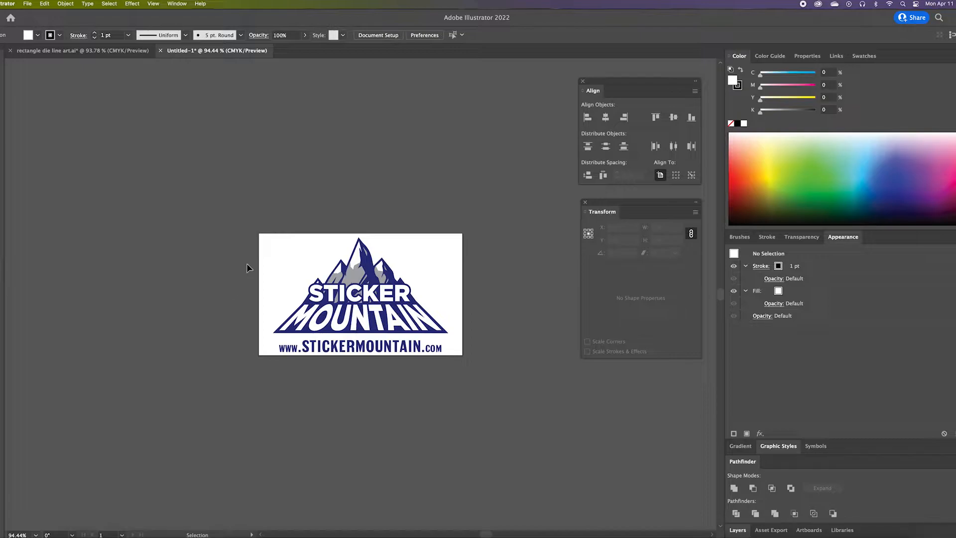
mouse_move(357, 377)
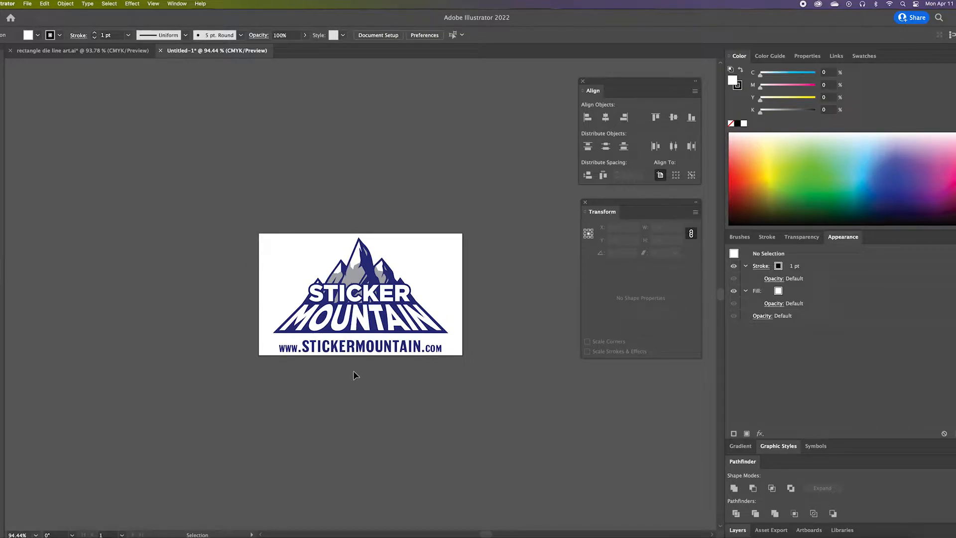
mouse_move(494, 261)
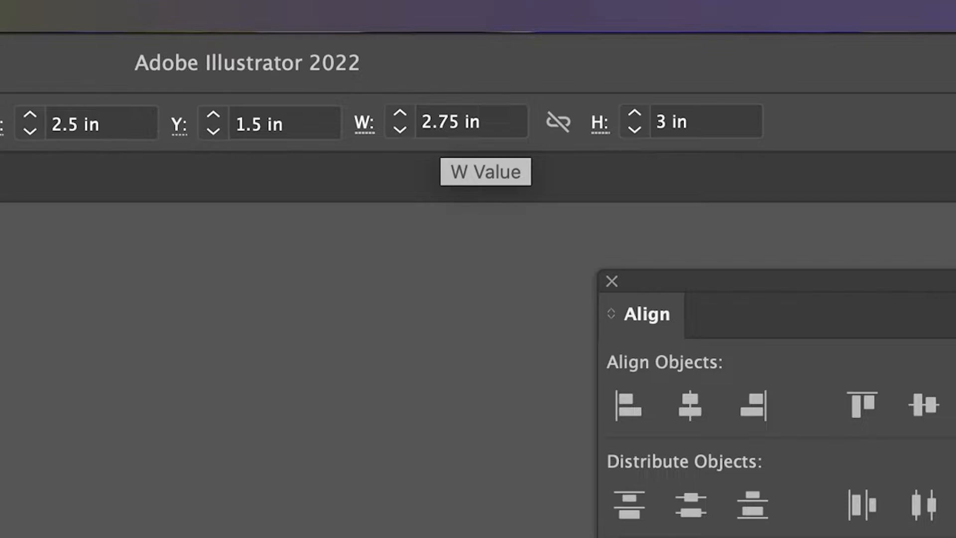
mouse_move(557, 121)
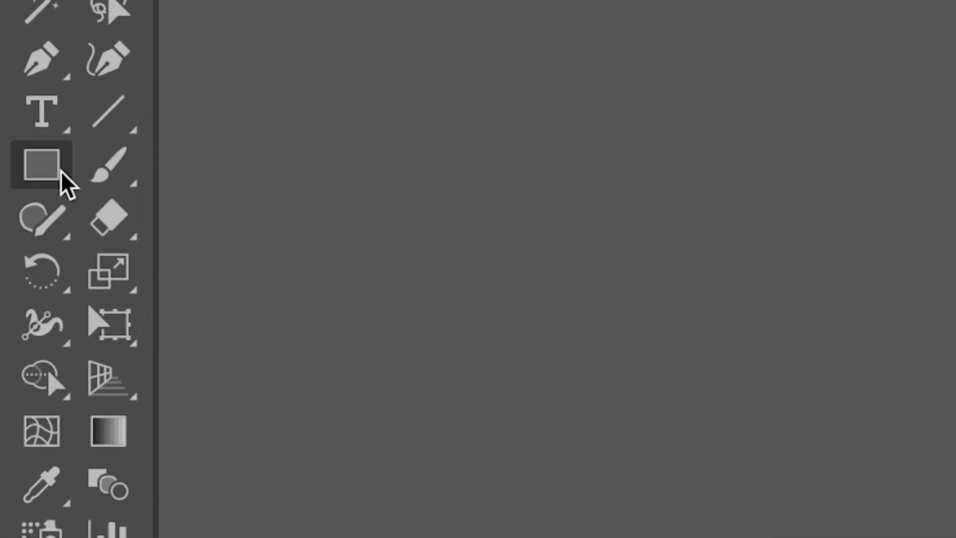
Create a rectangle of width 3 in and height 2 in over the logo.
left_click(41, 164)
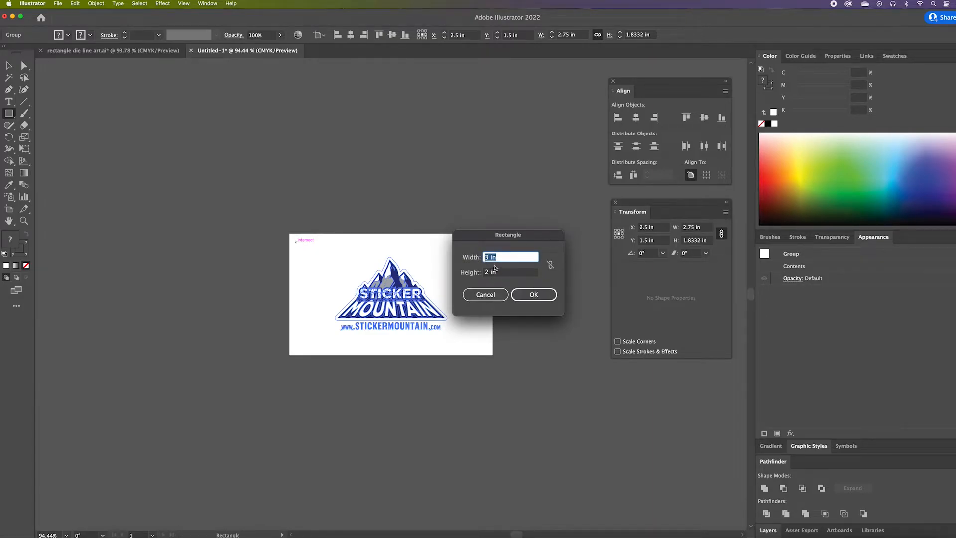
left_click(510, 272)
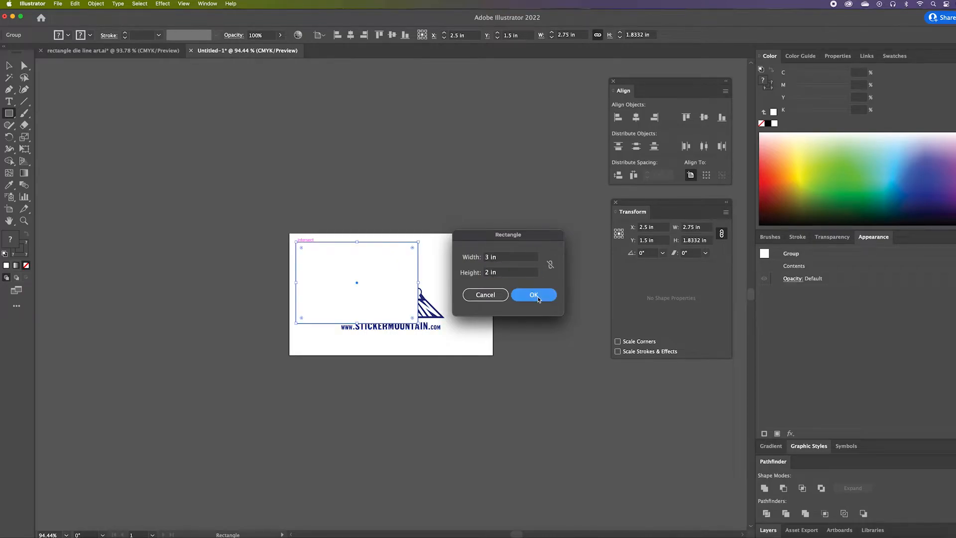
left_click(534, 295)
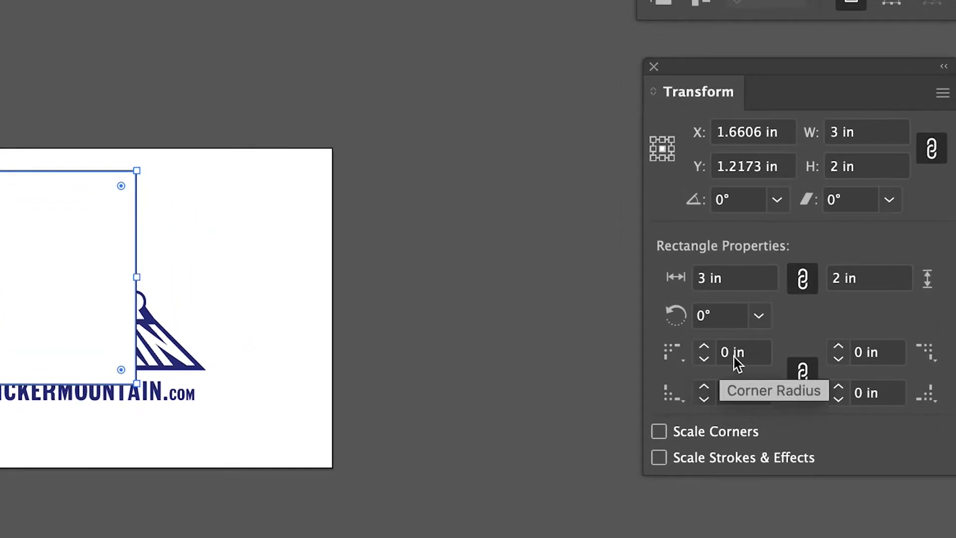
Set the linked corner radius to 0.125 in in Rectangle Properties.
type("0.125")
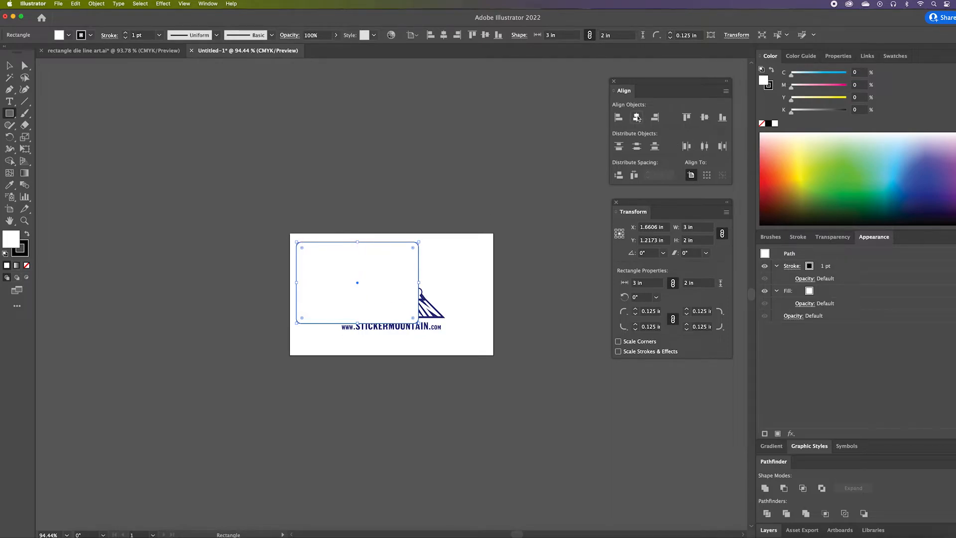
Align the rounded rectangle horizontally to the artboard center at 2.5 by 1.5 in.
left_click(704, 117)
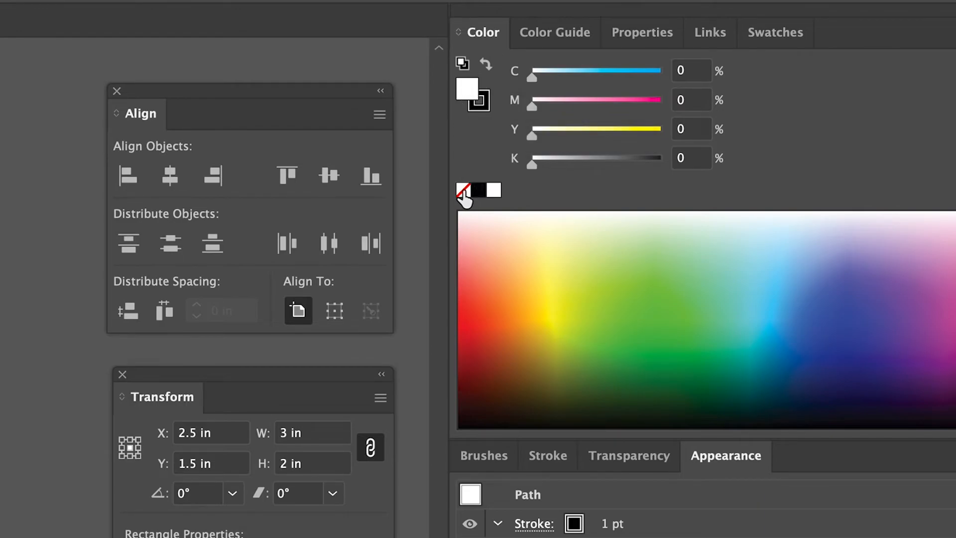
Set the rectangle's fill to None, keeping the black 1 pt stroke.
left_click(466, 190)
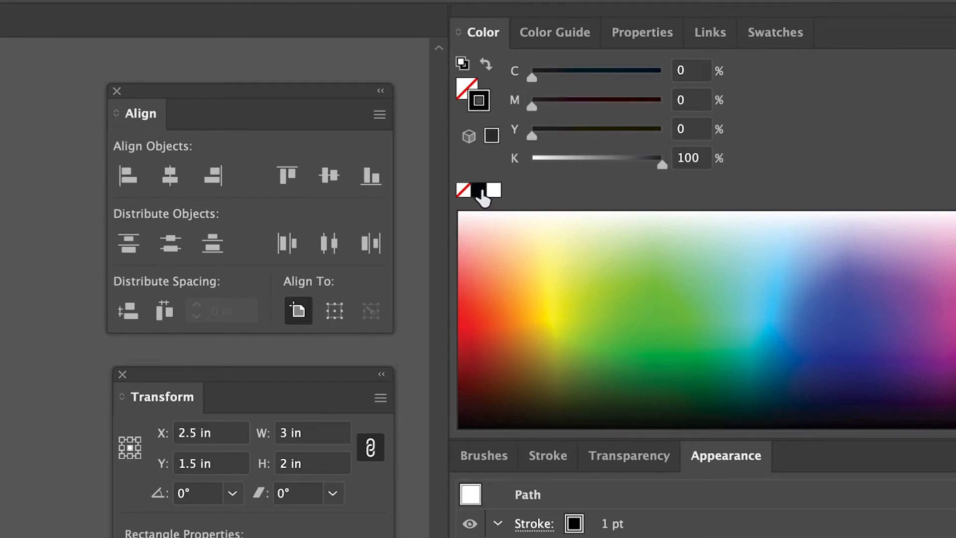